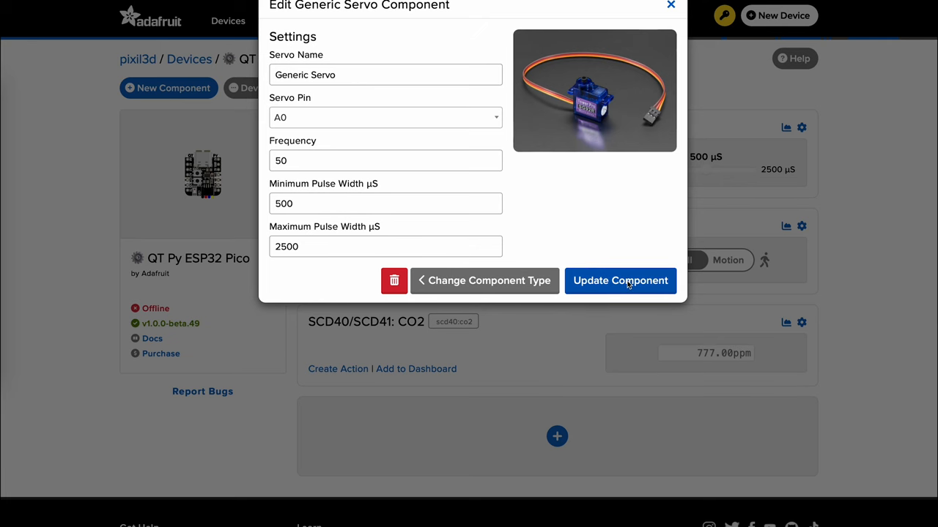
Step: Save the Generic Servo component, then open the CO2 ≥ 1000 action that publishes 2200 to the servo
click(620, 280)
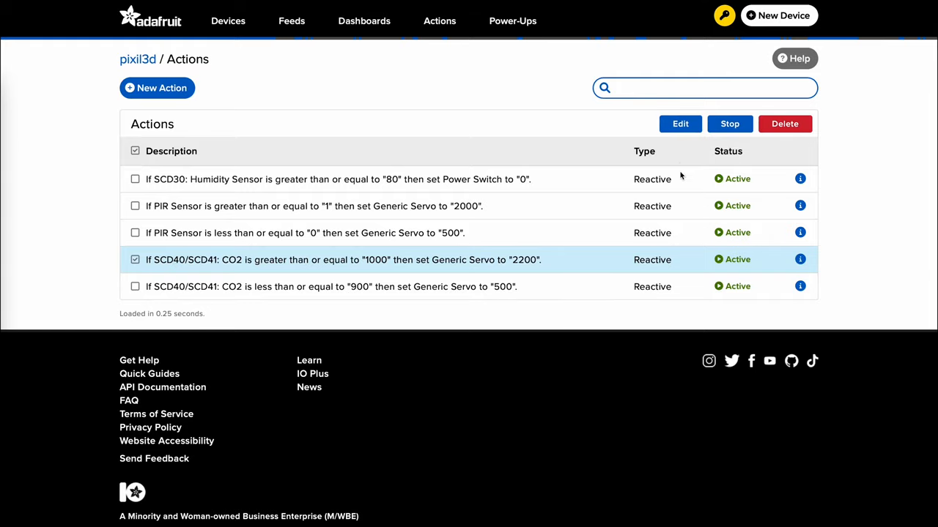
click(679, 124)
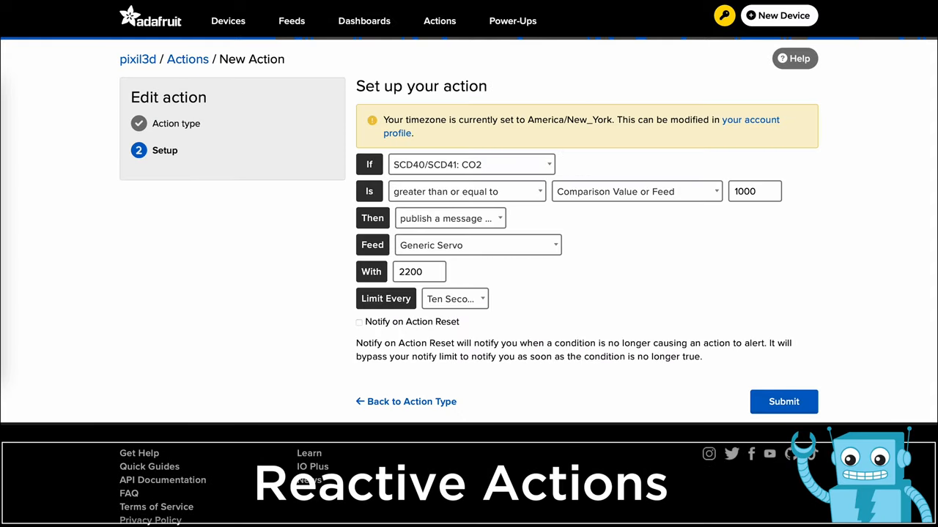
mouse_move(769, 385)
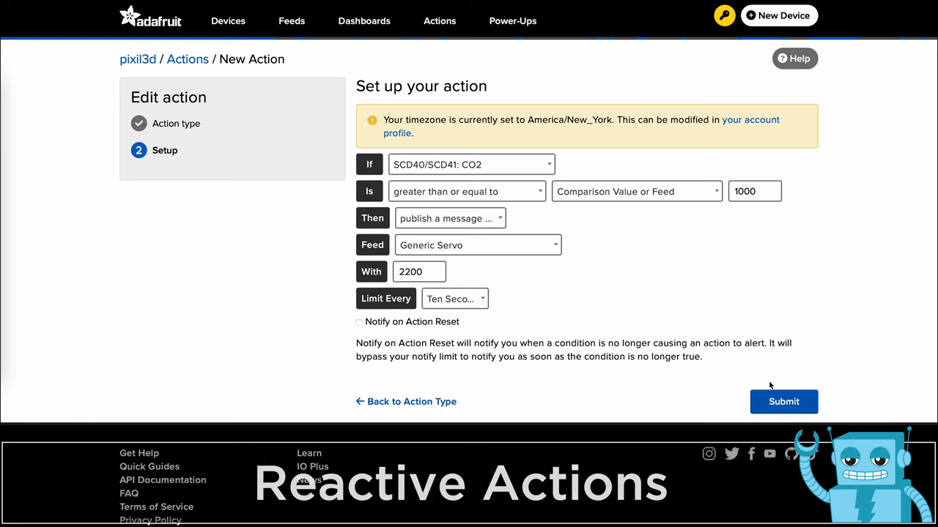